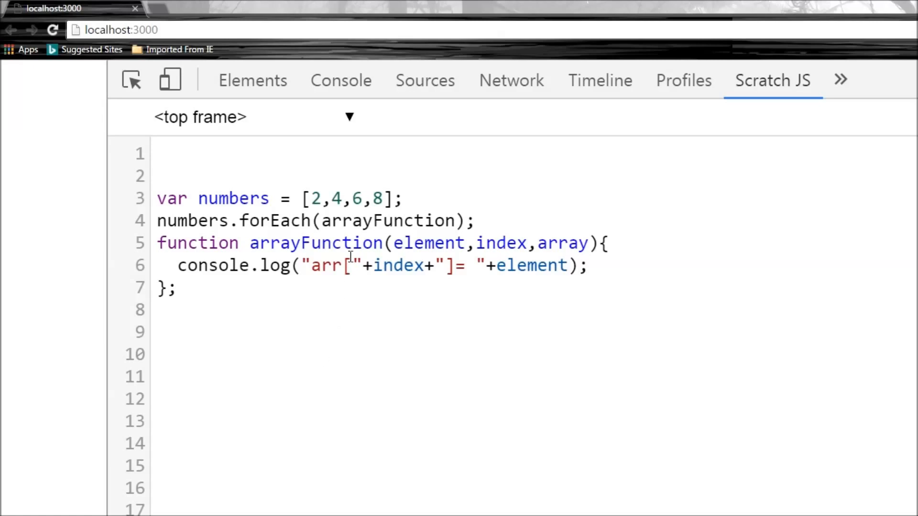
mouse_move(245, 218)
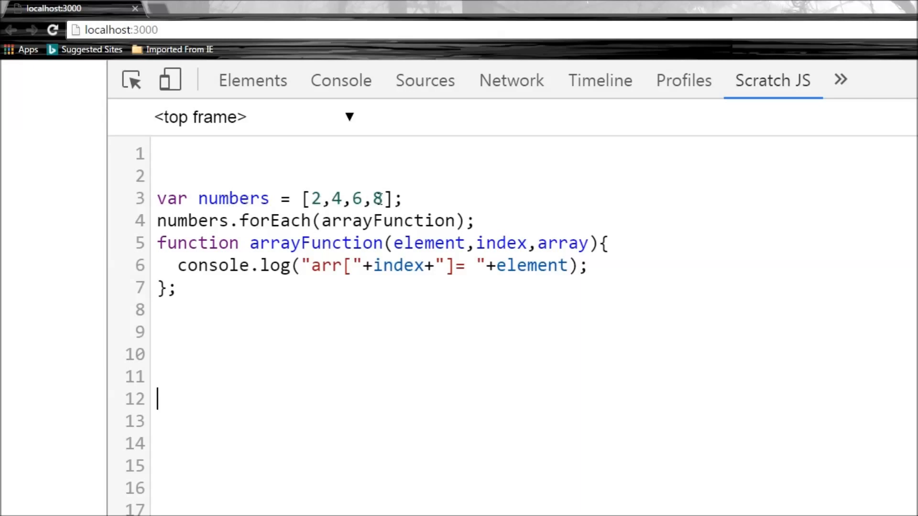
Review the arrayFunction snippet and its logged array results in the Console.
double_click(270, 220)
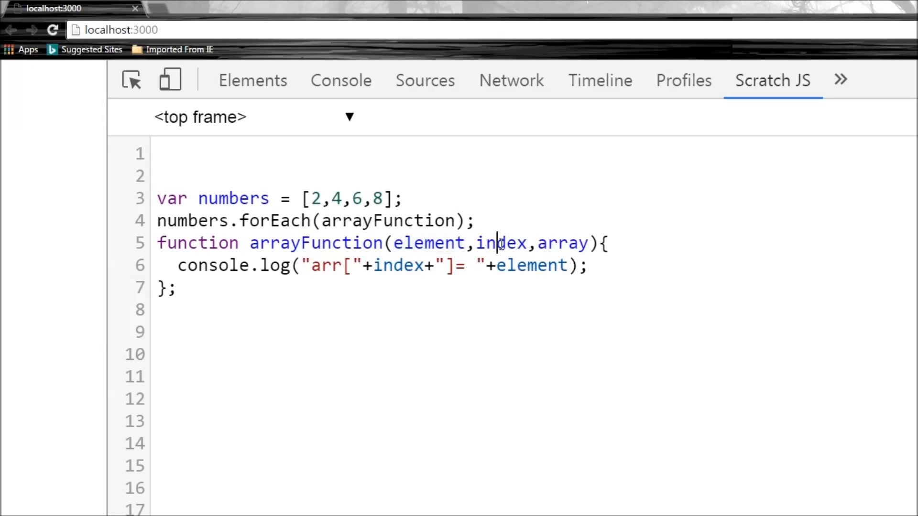
double_click(562, 243)
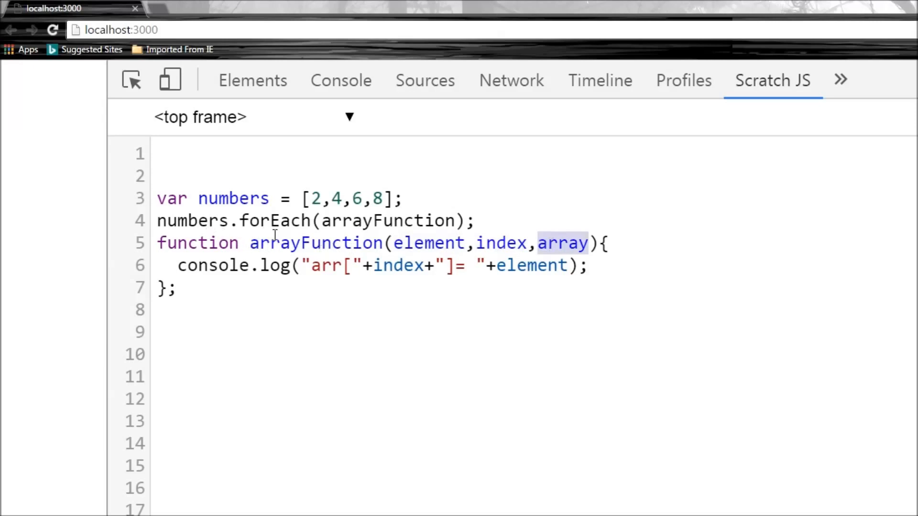
mouse_move(271, 295)
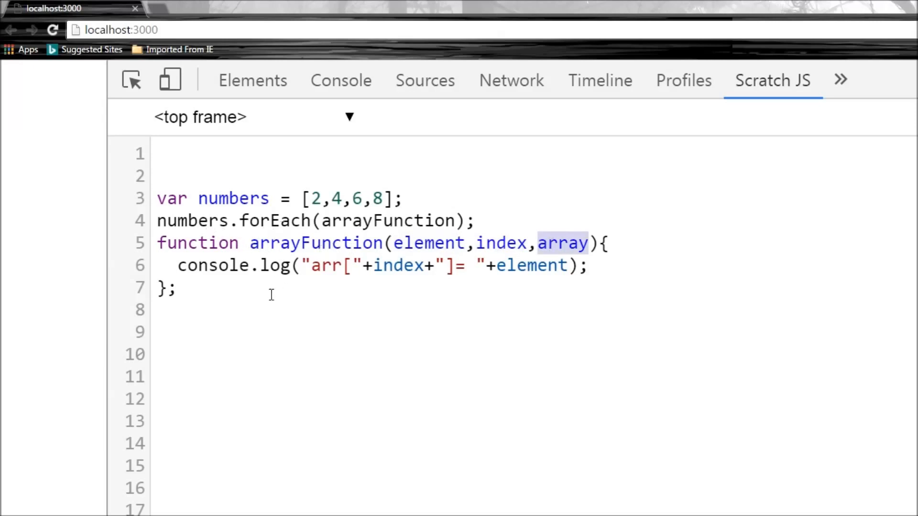
mouse_move(340, 275)
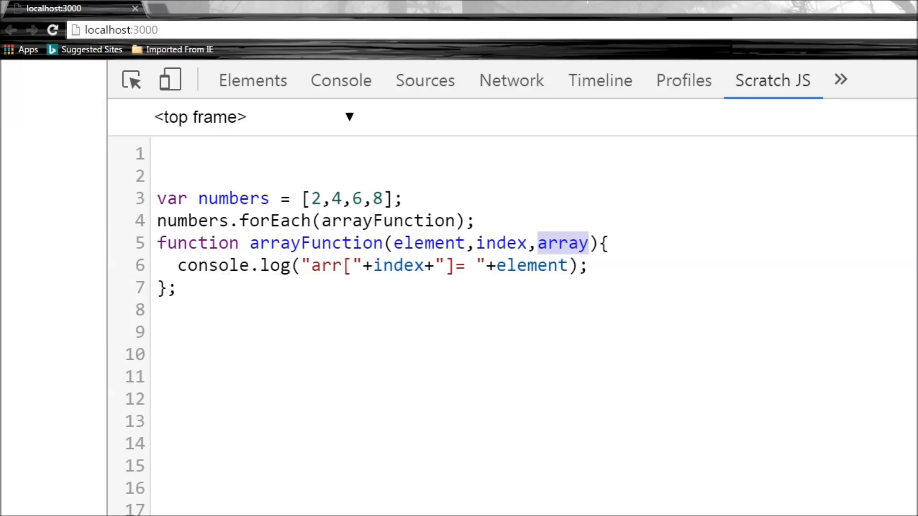
left_click(341, 80)
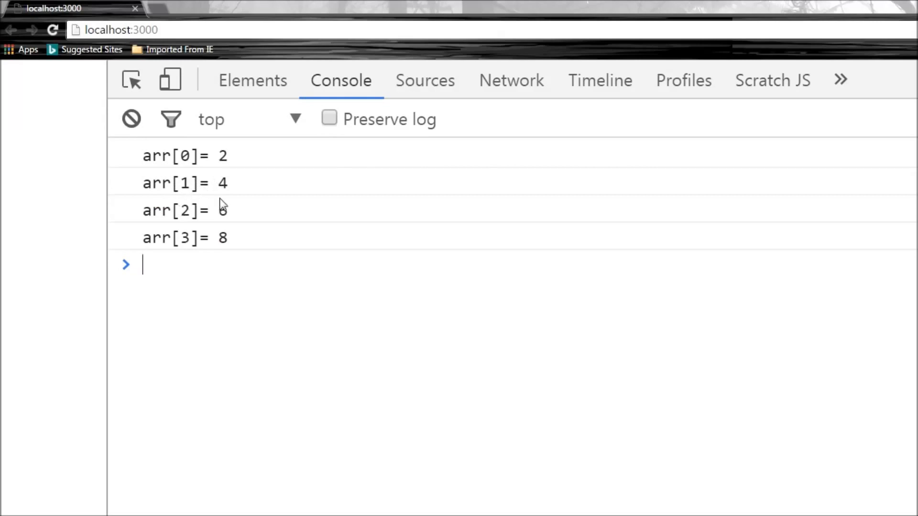
mouse_move(731, 147)
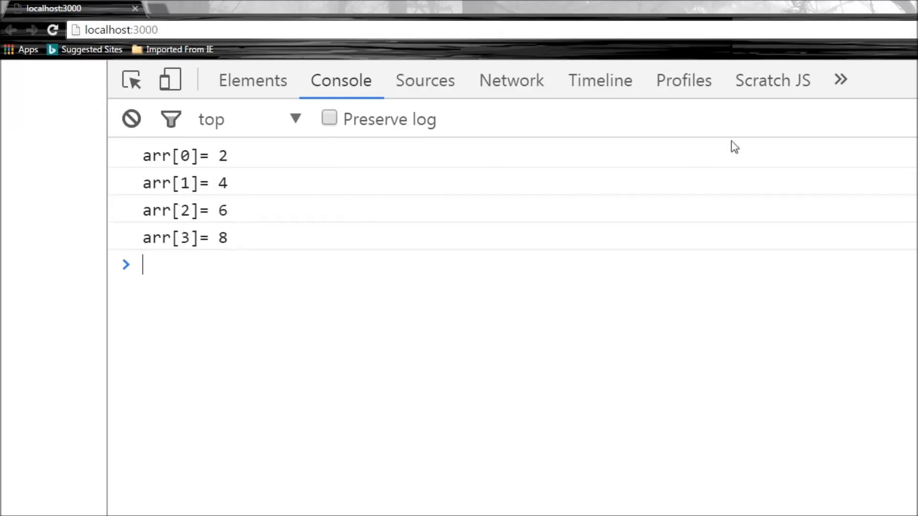
left_click(772, 80)
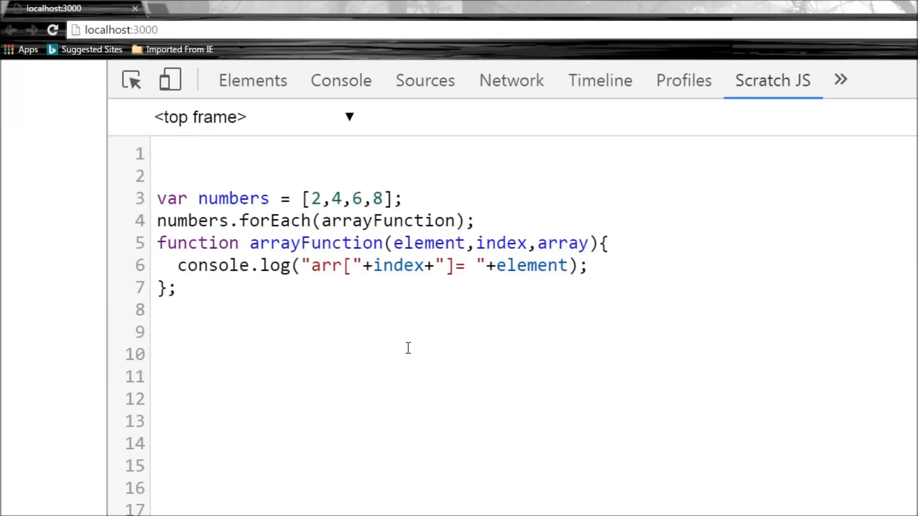
mouse_move(337, 347)
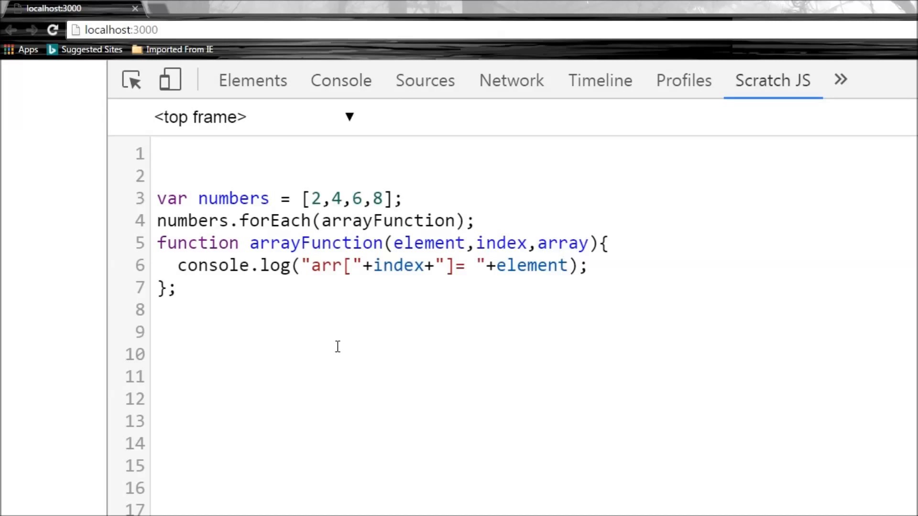
mouse_move(338, 348)
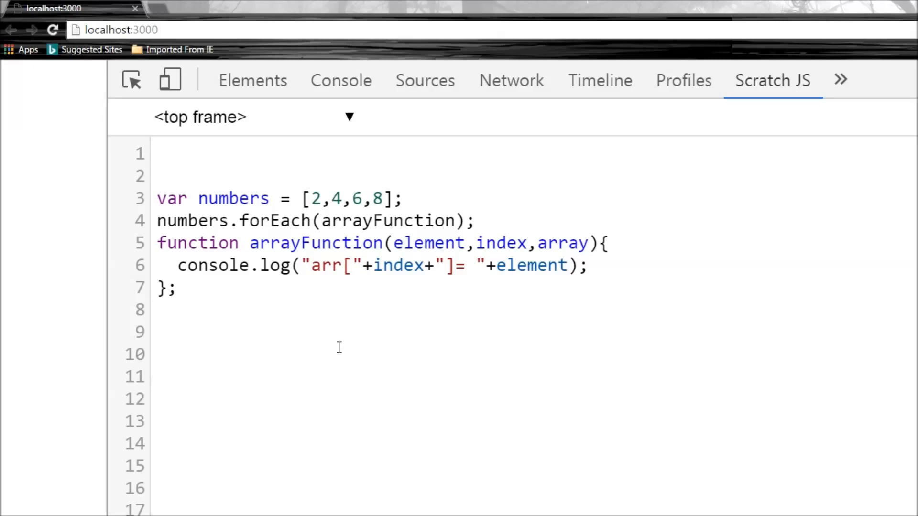
Comment out the array forEach snippet in a block comment and check the now-empty Console.
left_click(162, 354)
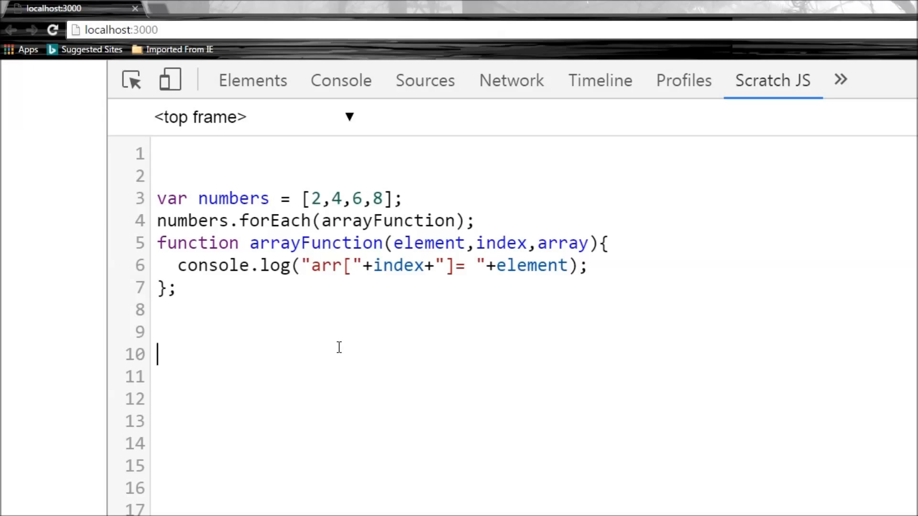
scroll("down", 3)
type("/*")
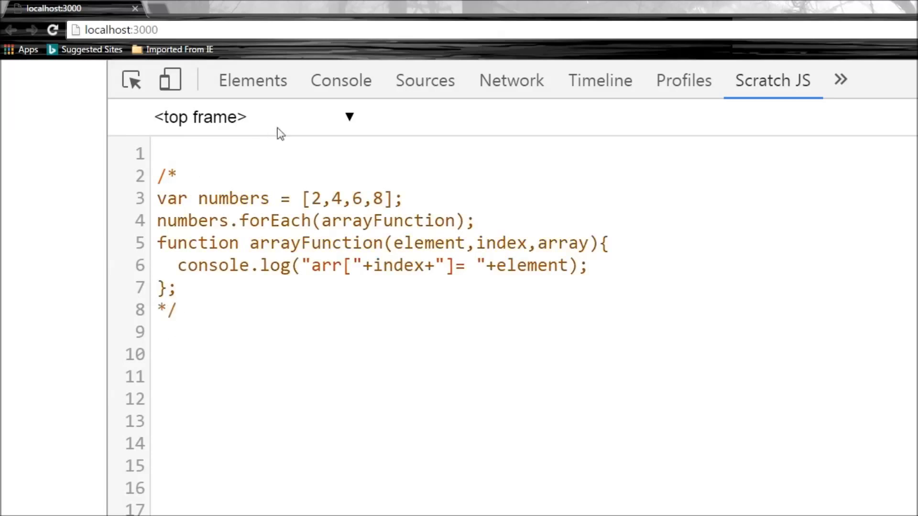
left_click(341, 80)
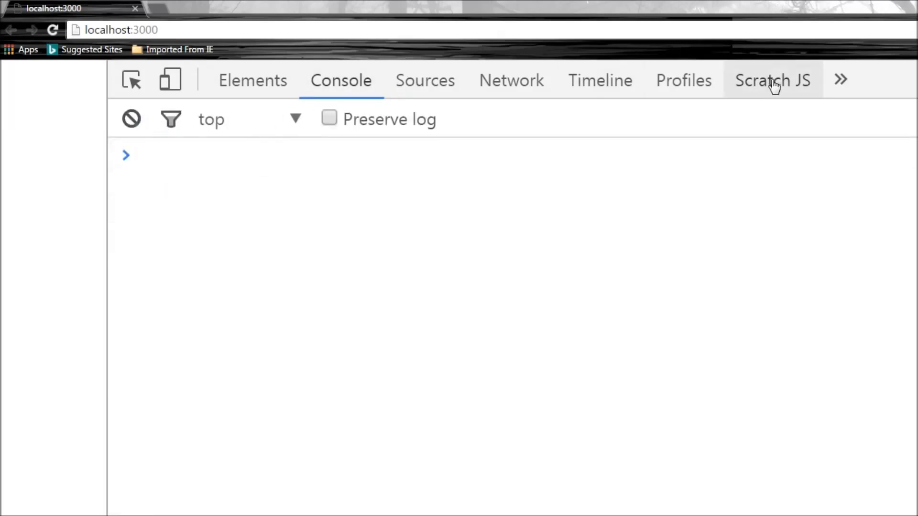
Uncomment the myMap forEach snippet logging each key, value and map comparison.
left_click(773, 80)
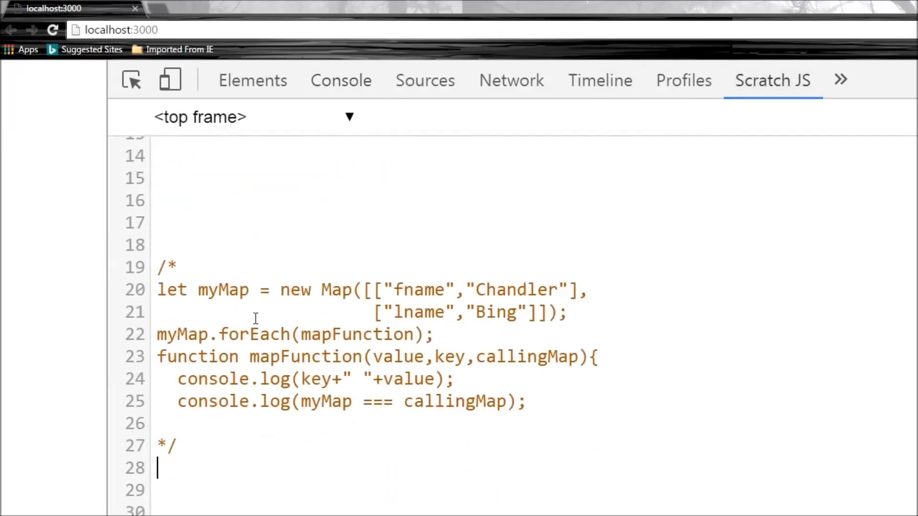
mouse_move(287, 319)
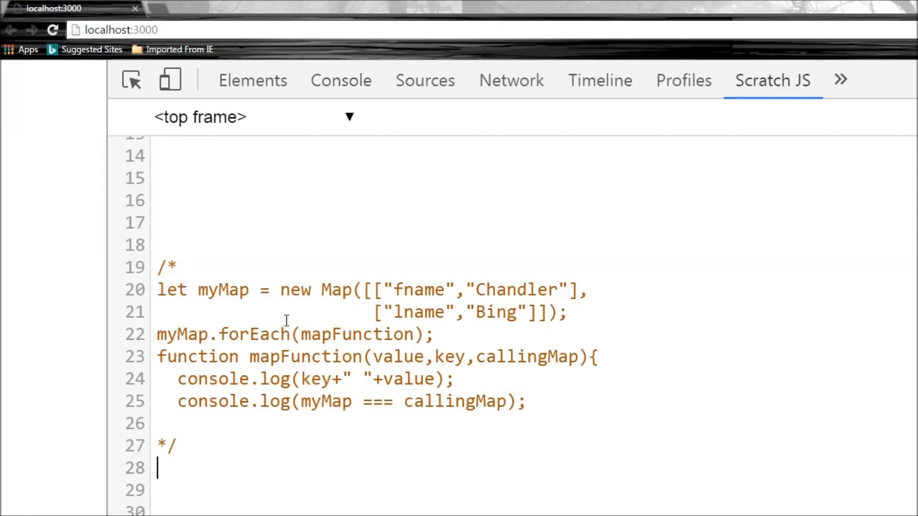
mouse_move(342, 302)
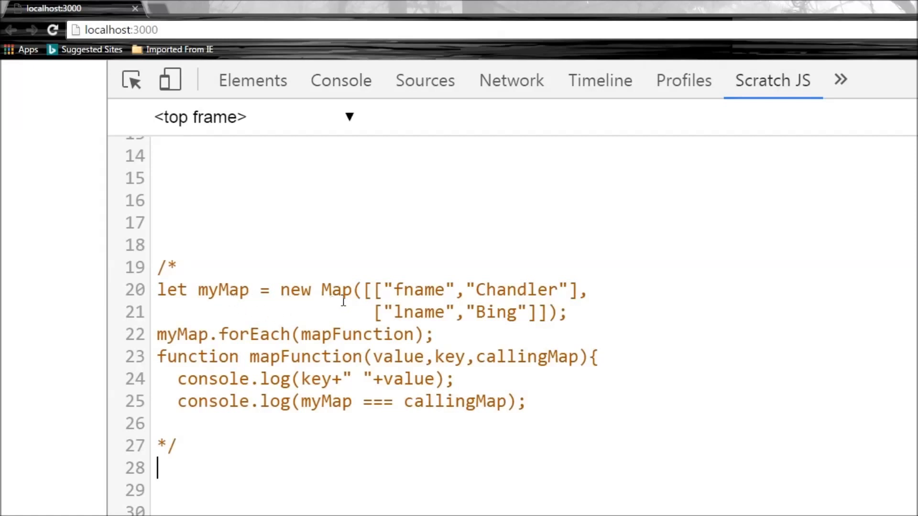
mouse_move(420, 294)
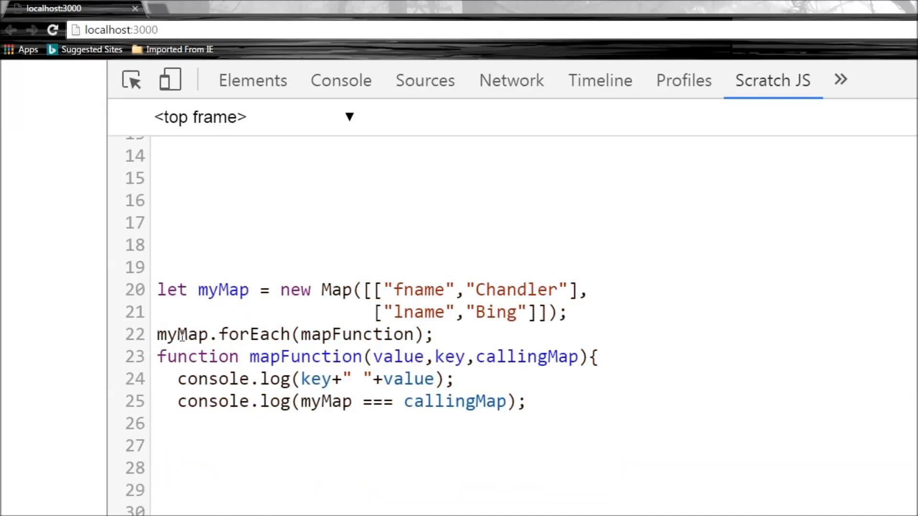
double_click(351, 334)
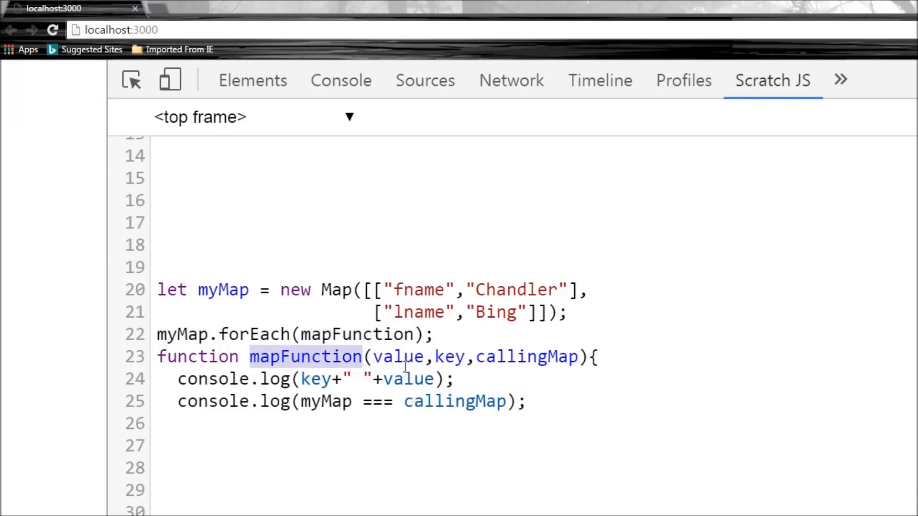
left_click(511, 311)
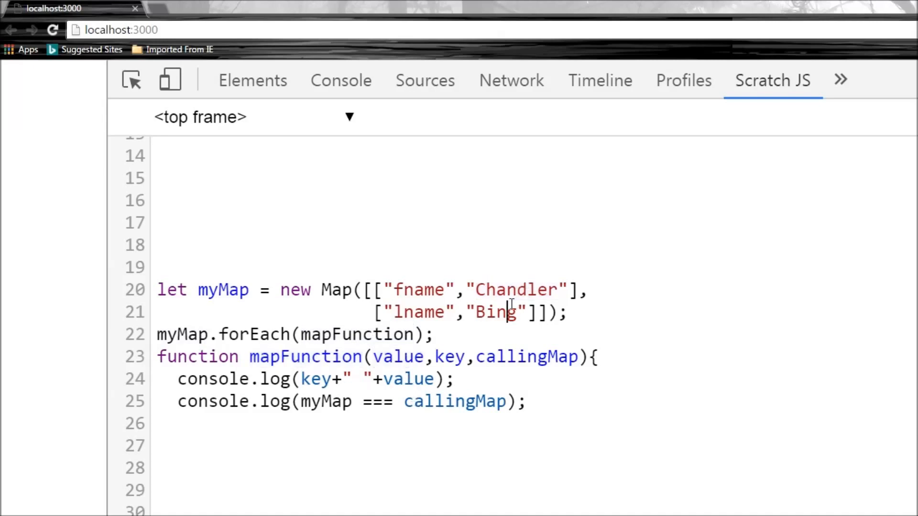
left_click(415, 289)
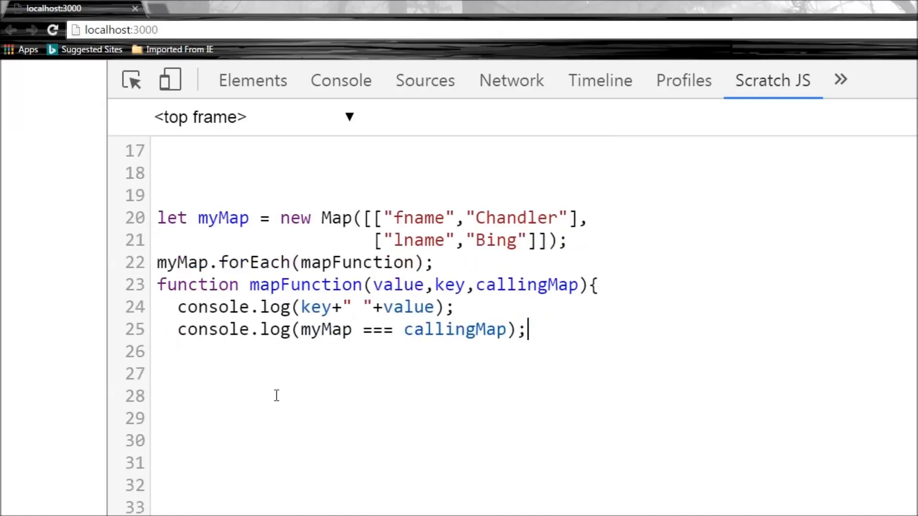
mouse_move(396, 309)
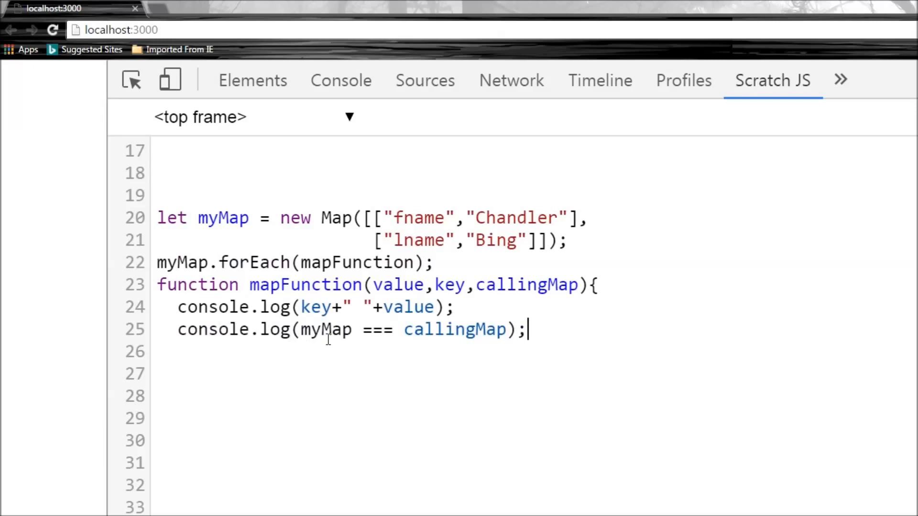
Add the missing closing brace, run the Map snippet logging fname Chandler and lname Bing with true.
double_click(325, 329)
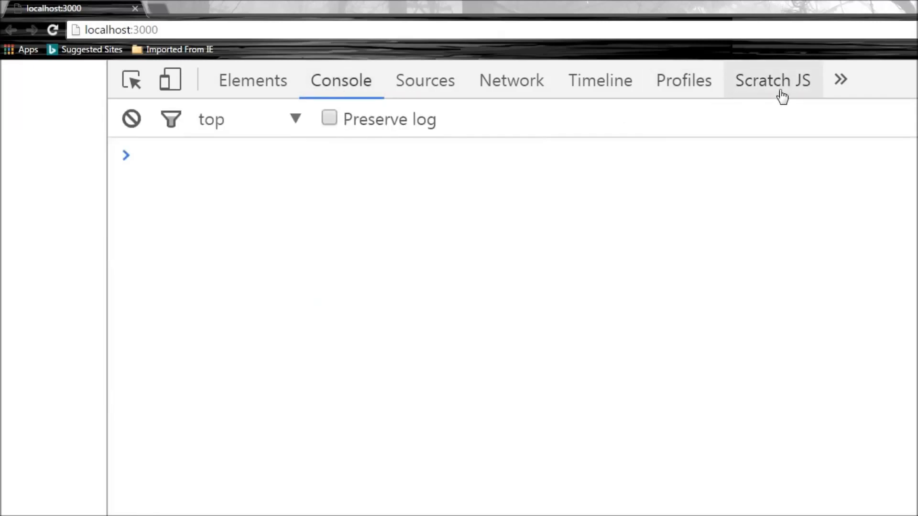
left_click(773, 80)
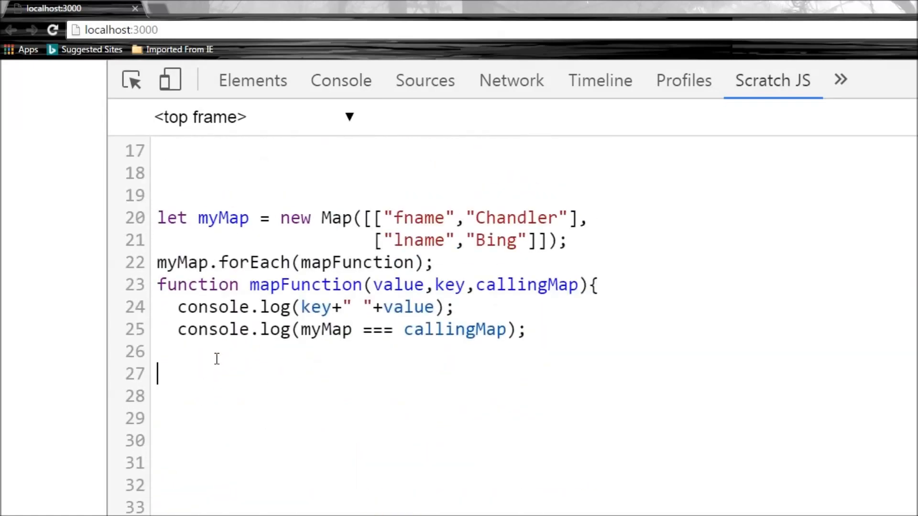
type("}")
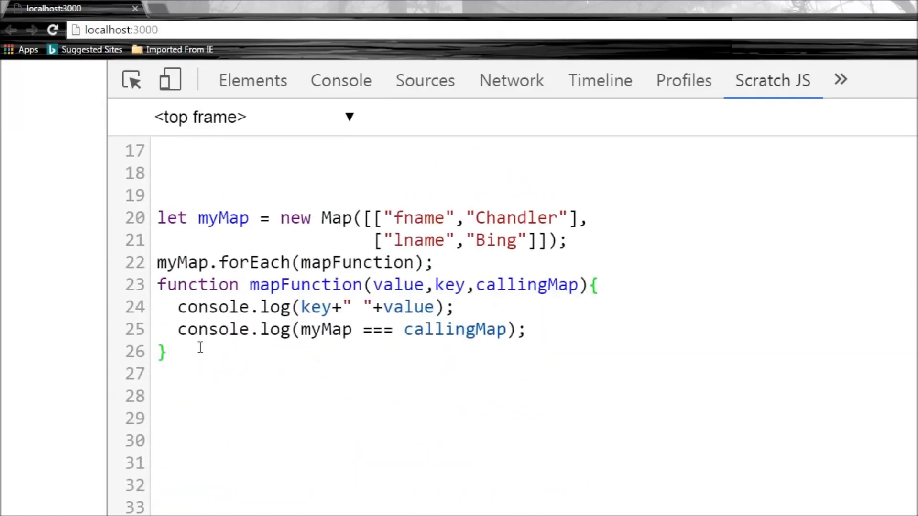
mouse_move(455, 72)
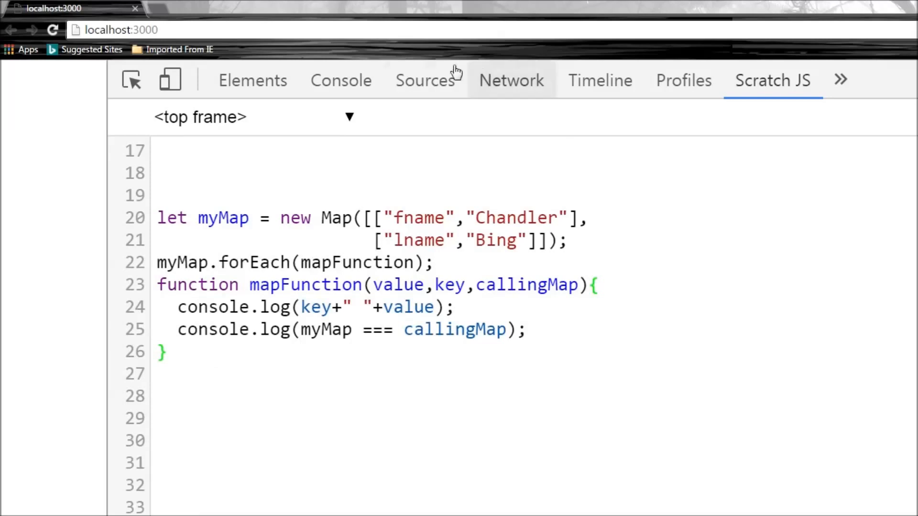
left_click(340, 80)
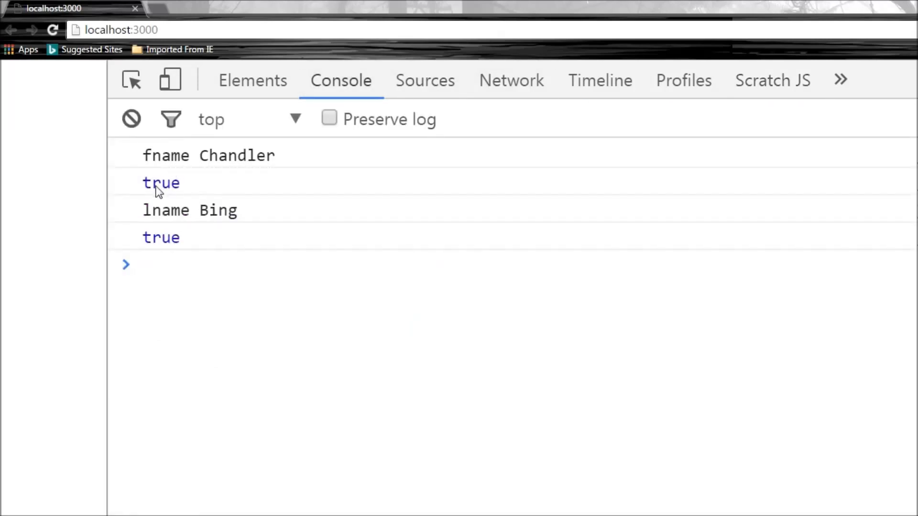
mouse_move(152, 223)
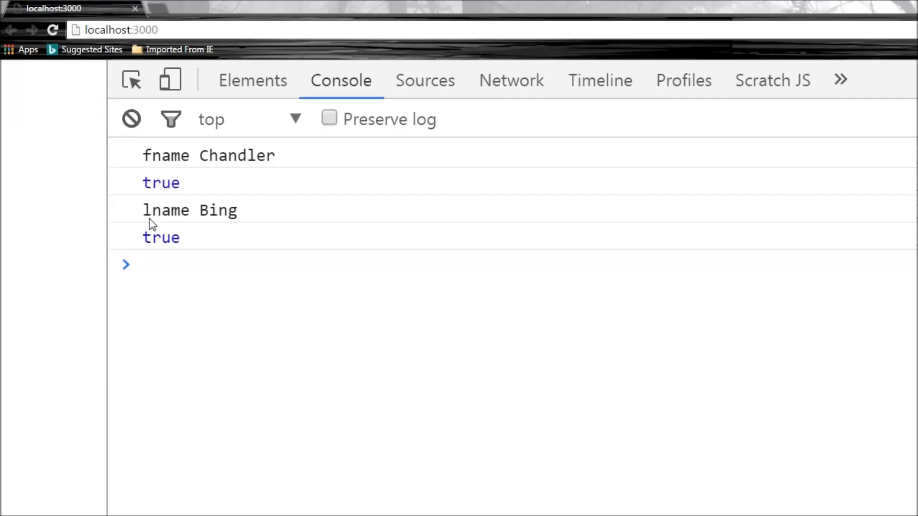
left_click(775, 80)
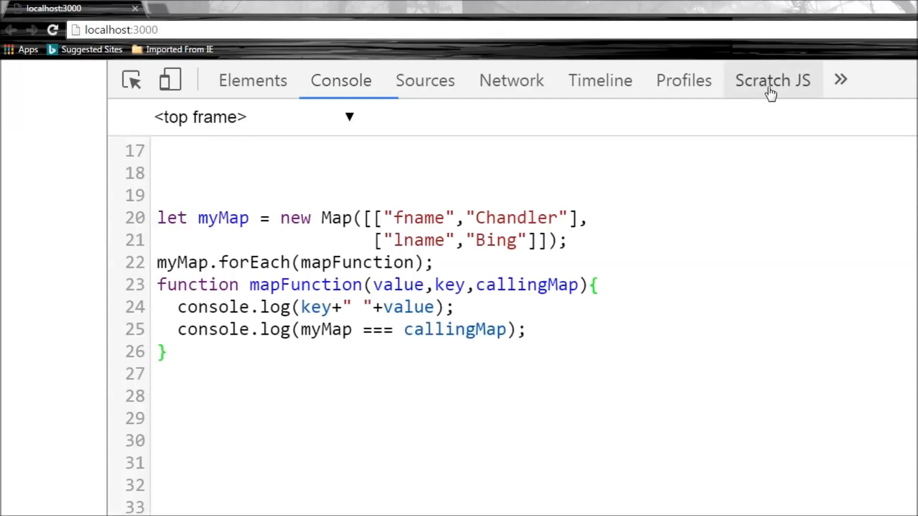
Comment out the Map snippet and write a mySet forEach example over 1, 2, 3.
left_click(772, 80)
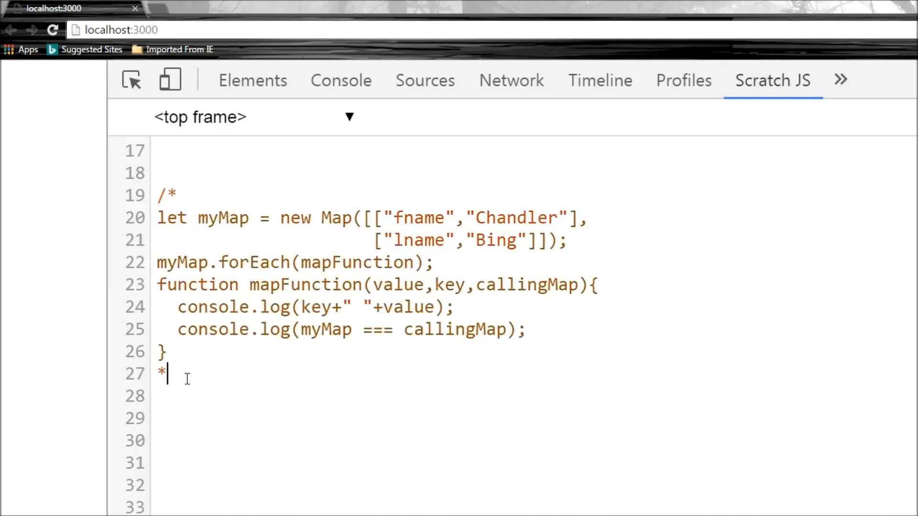
scroll("down", 3)
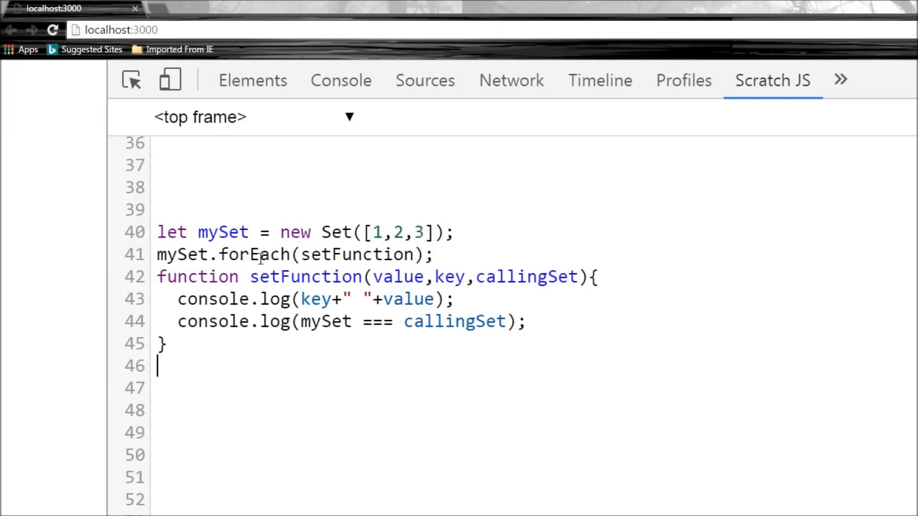
double_click(181, 254)
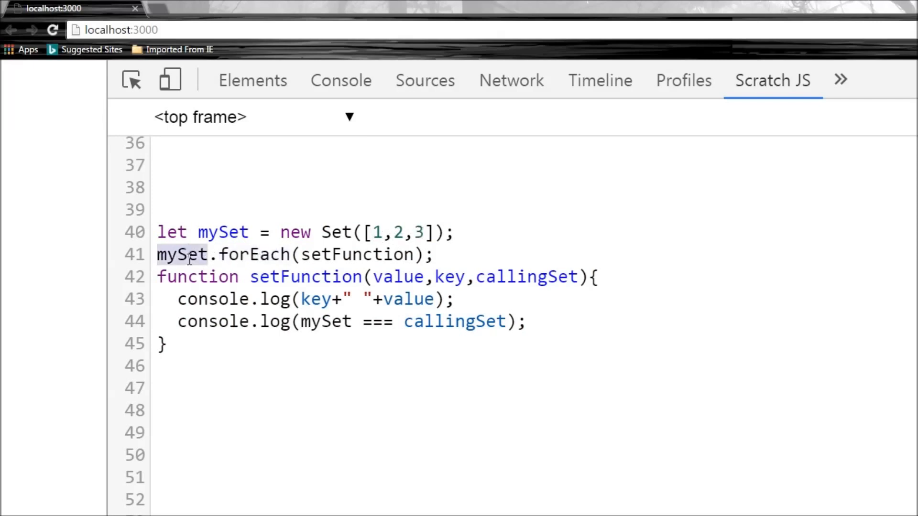
left_click(342, 254)
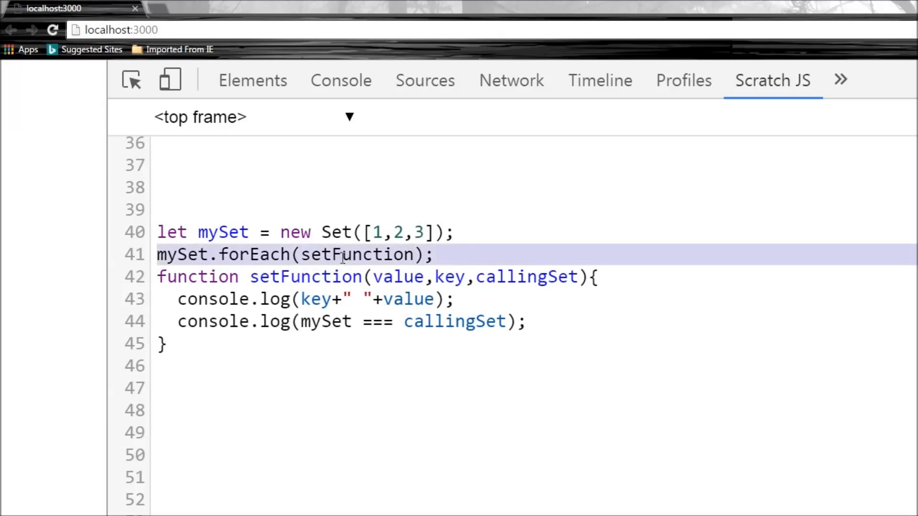
double_click(304, 277)
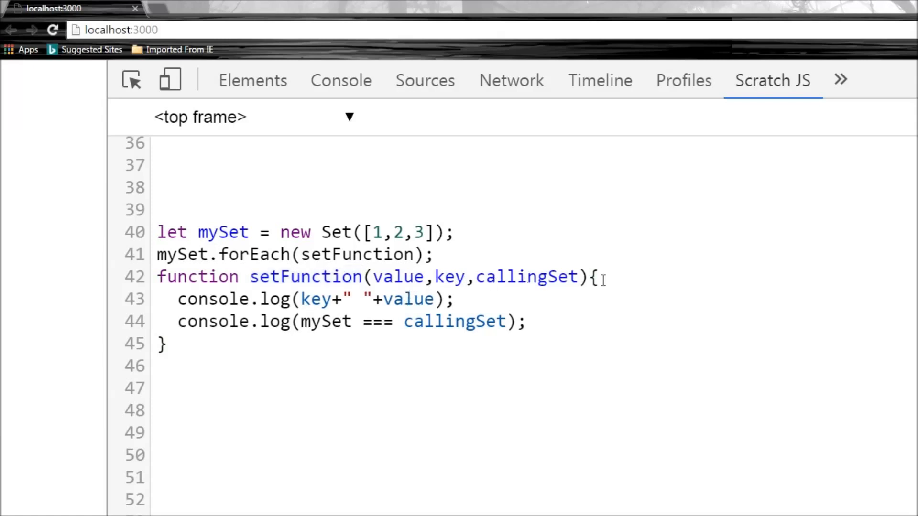
mouse_move(307, 300)
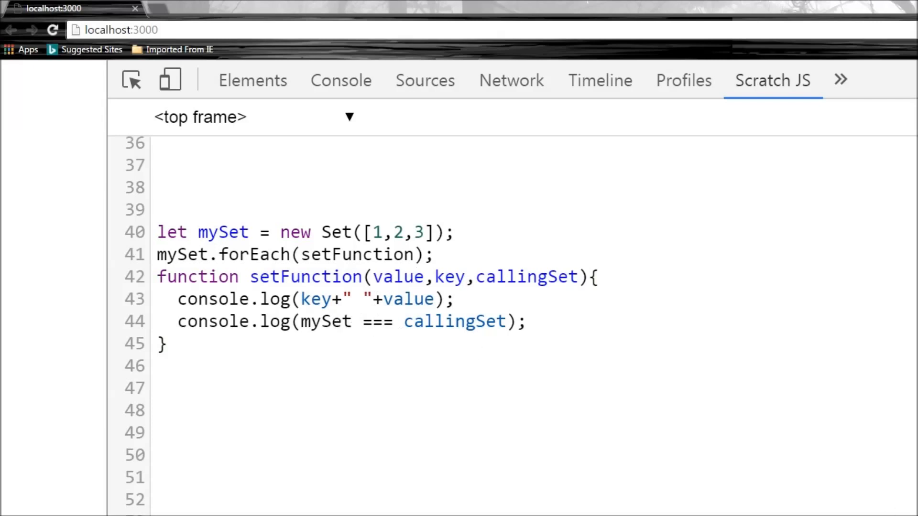
Clear the old Map output and run the Set snippet logging 1 1, 2 2, 3 3 with true.
left_click(340, 81)
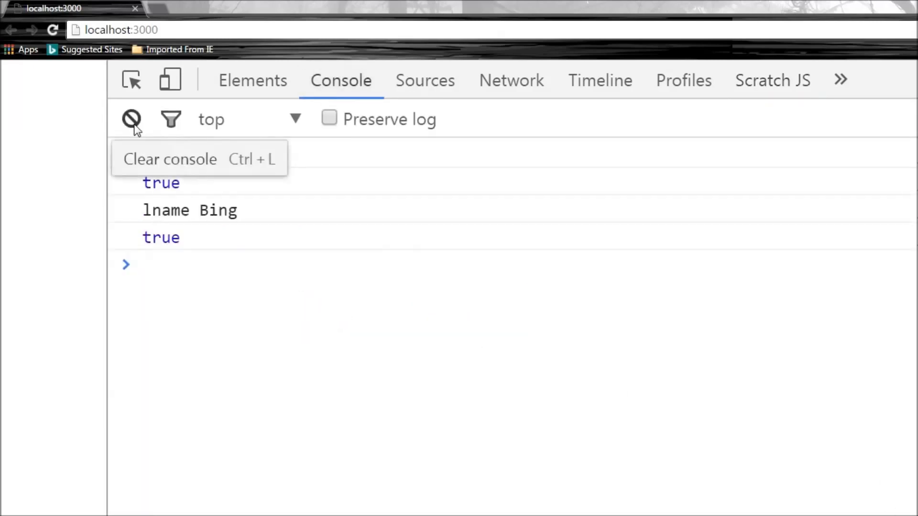
left_click(772, 80)
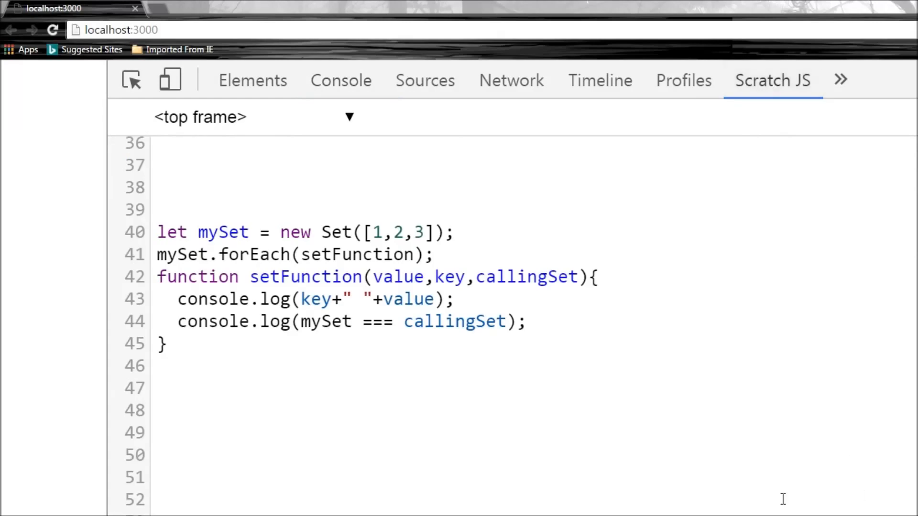
left_click(340, 80)
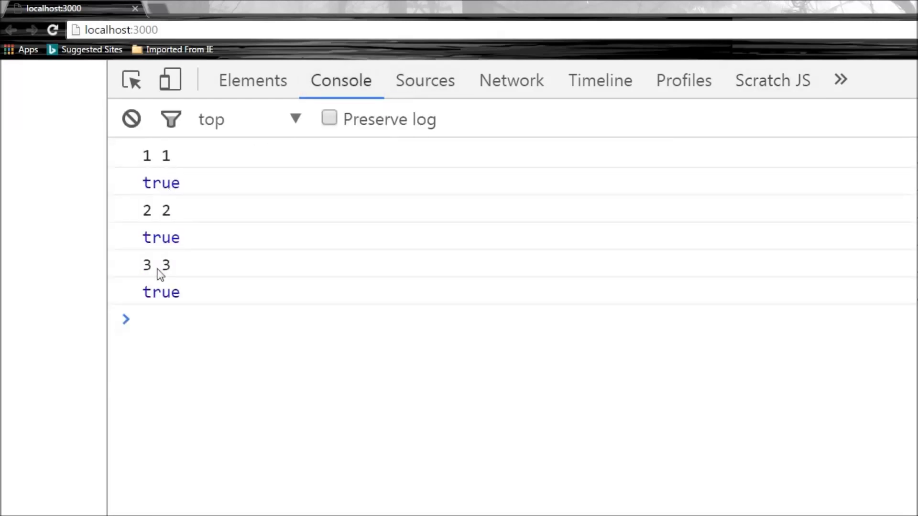
mouse_move(185, 177)
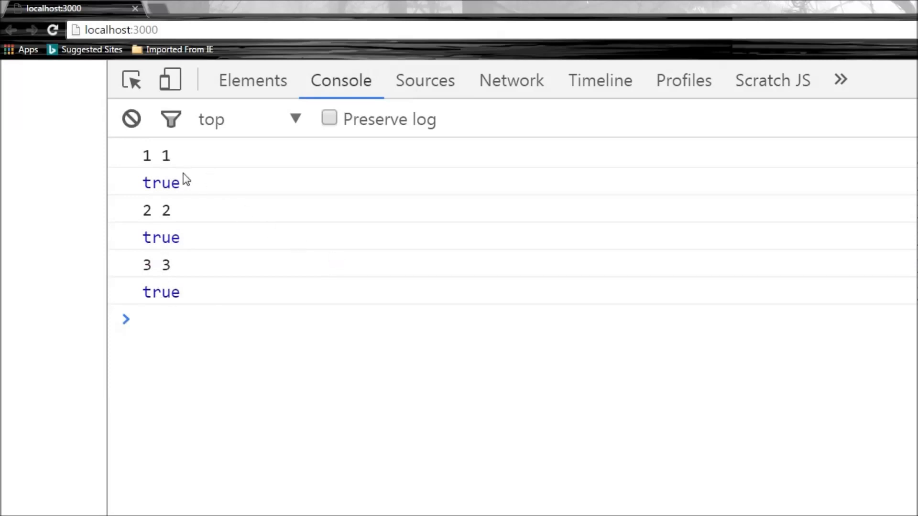
mouse_move(371, 239)
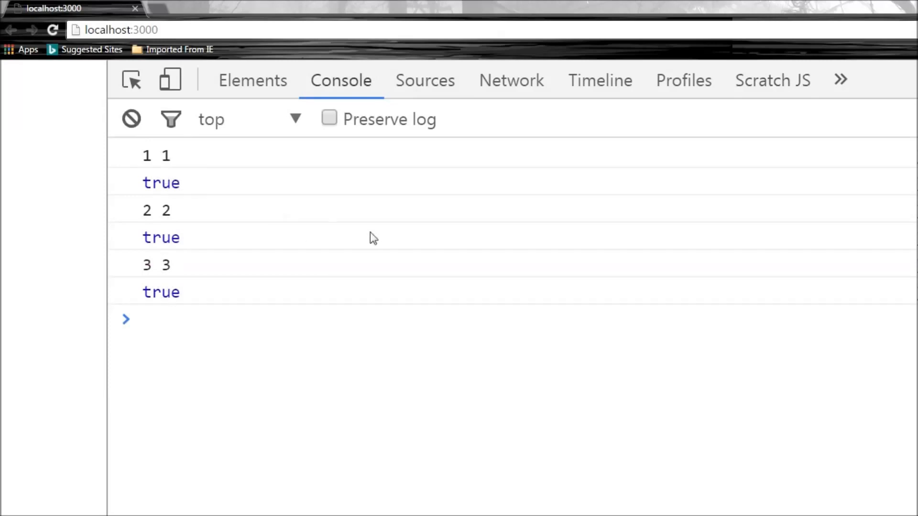
left_click(773, 80)
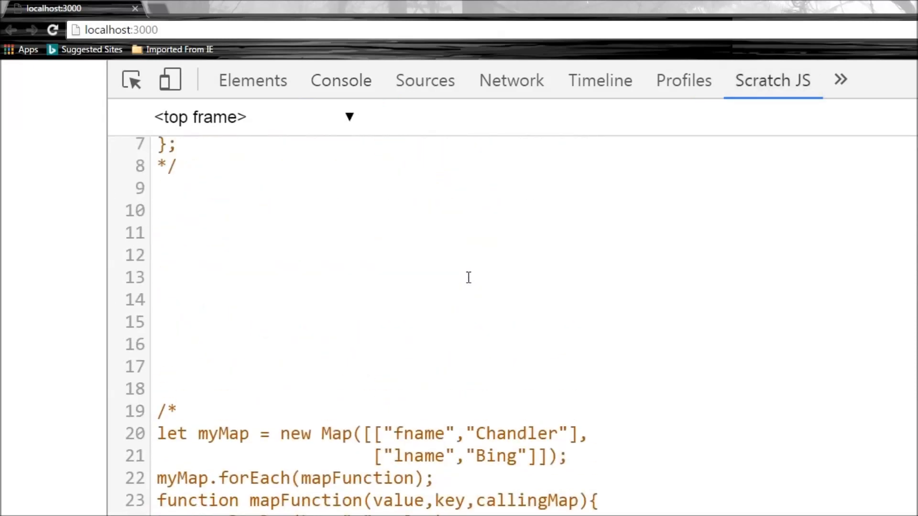
scroll("up", 3)
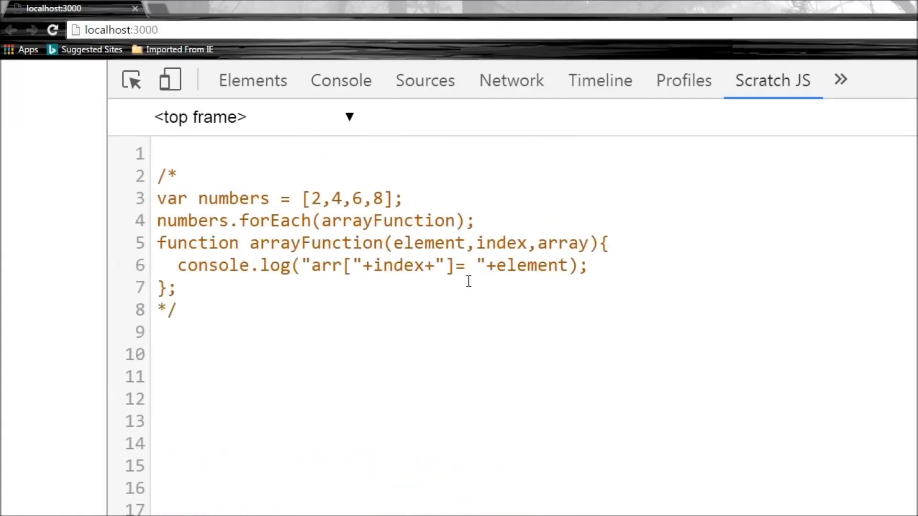
scroll("down", 3)
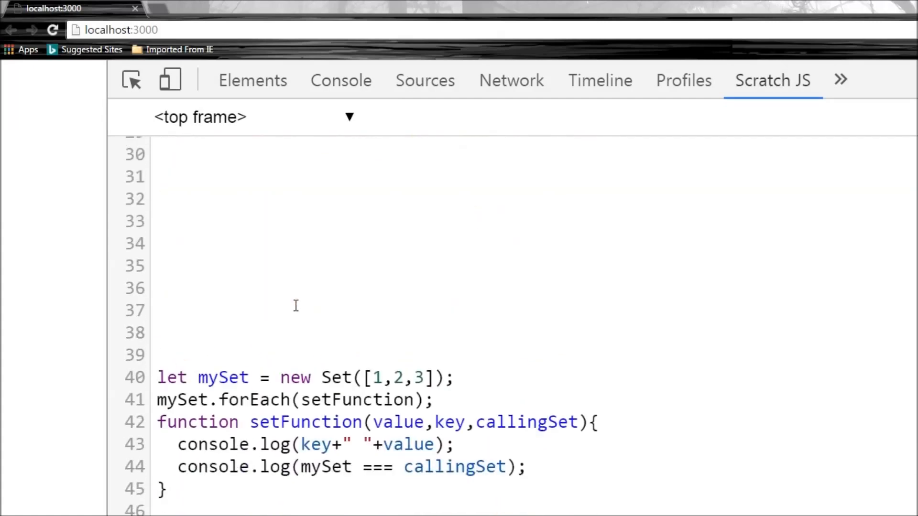
scroll("up", 3)
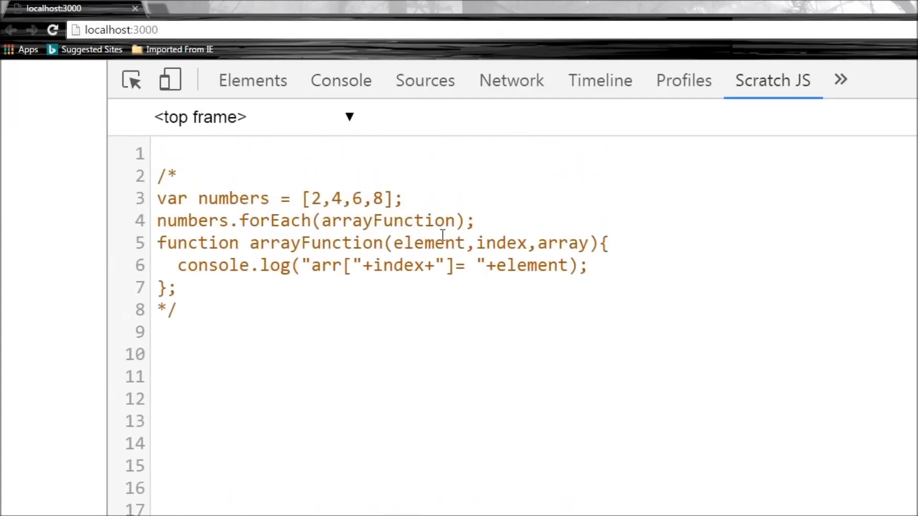
scroll("down", 3)
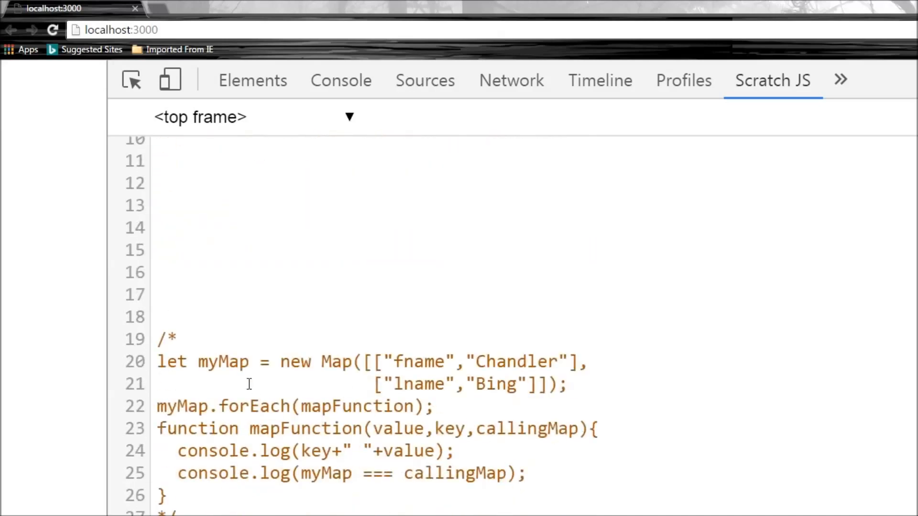
scroll("down", 3)
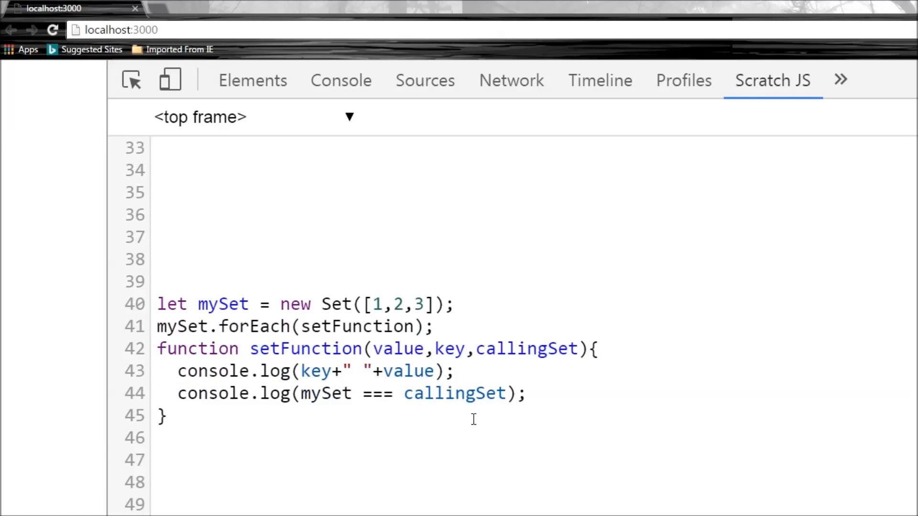
mouse_move(415, 357)
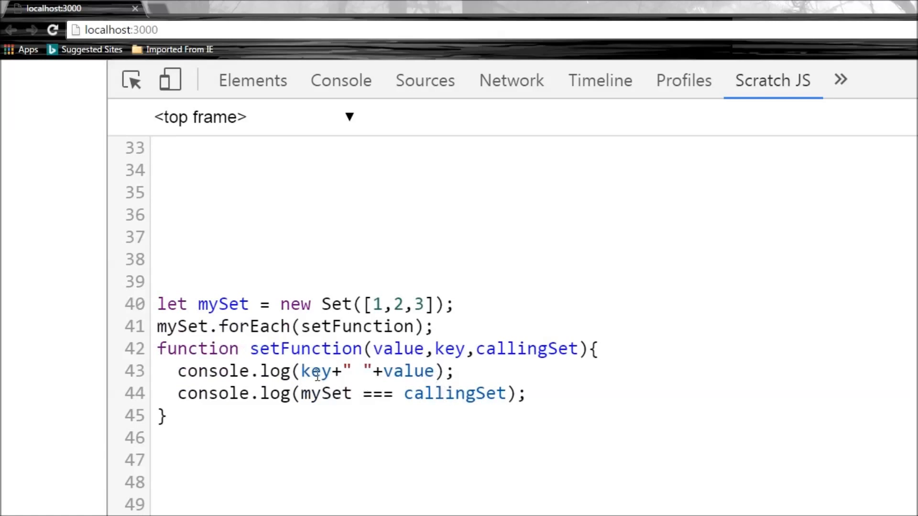
left_click(406, 372)
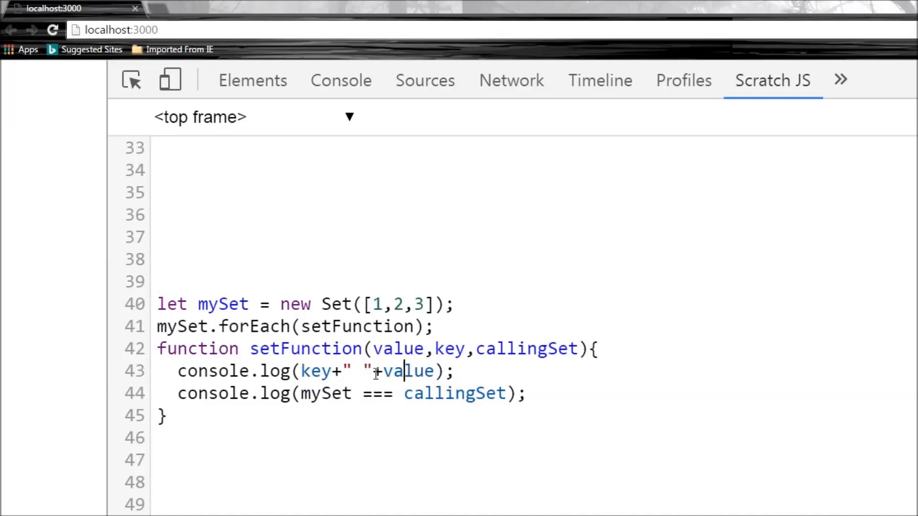
mouse_move(401, 393)
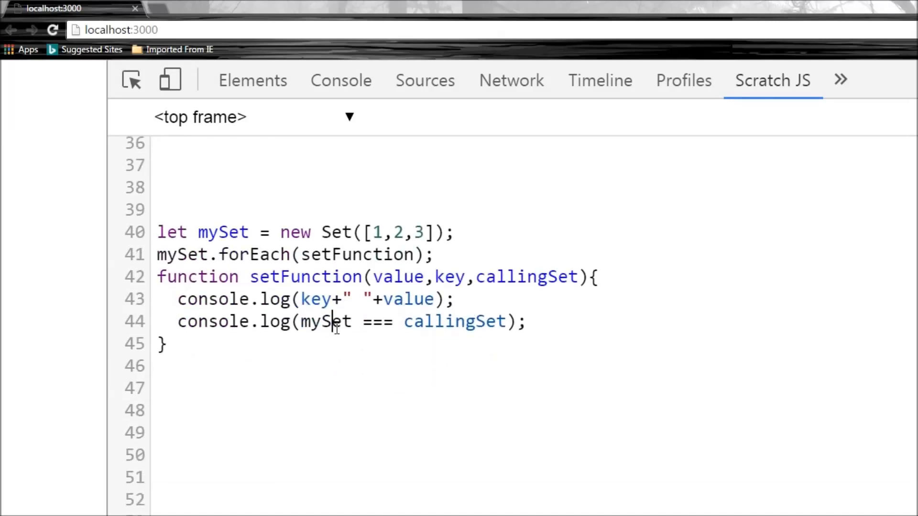
double_click(452, 321)
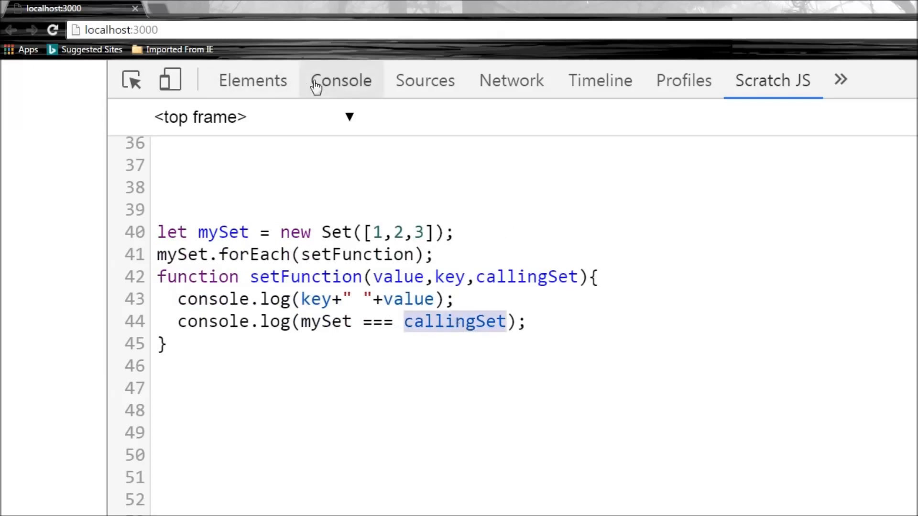
left_click(341, 81)
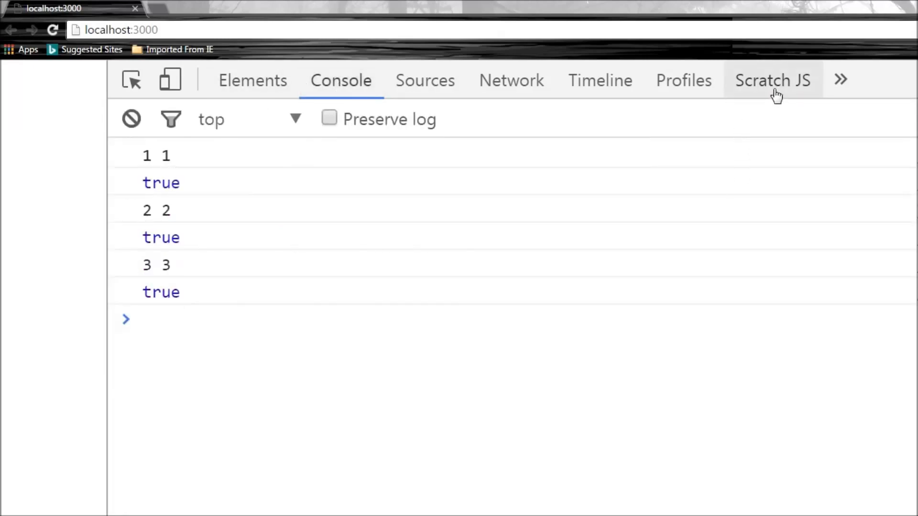
left_click(773, 81)
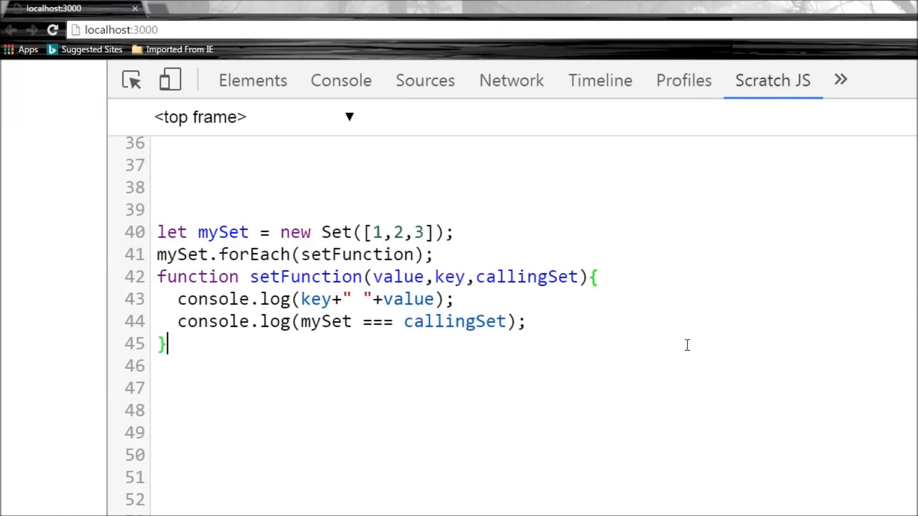